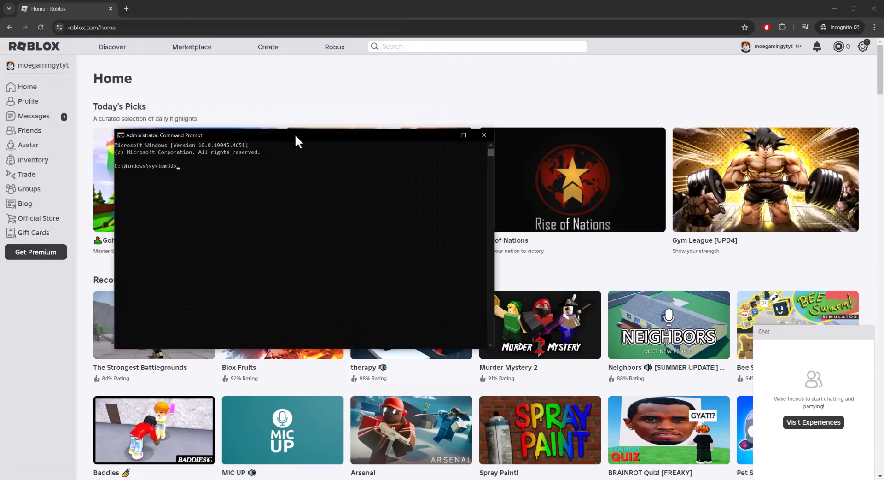
# Run ipconfig /flushdns to clear the DNS resolver cache
pyautogui.write('ip')
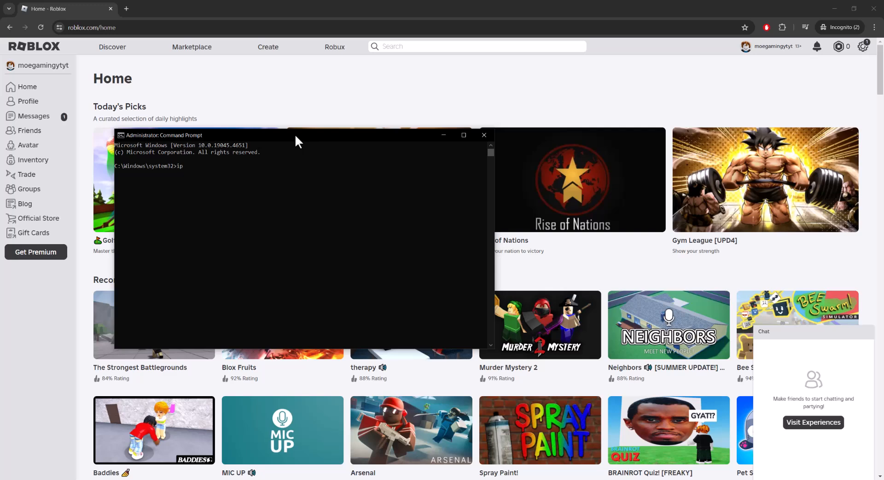
pyautogui.write('config')
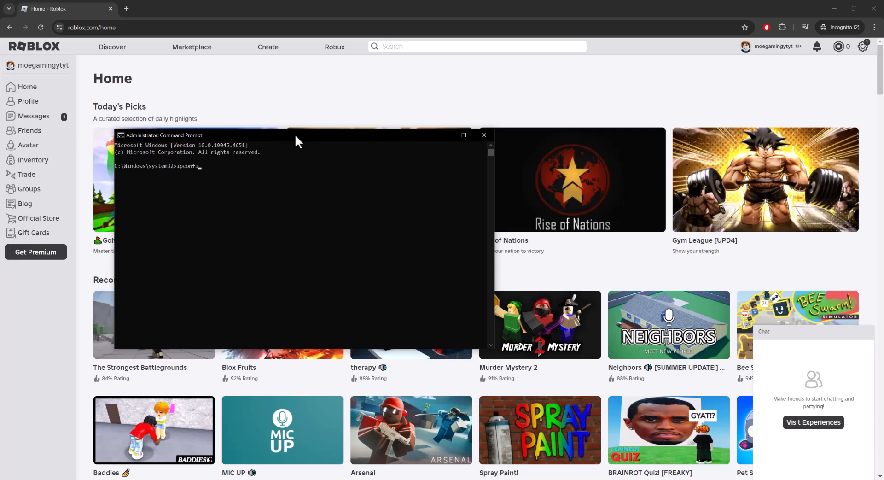
pyautogui.write('/flushdns')
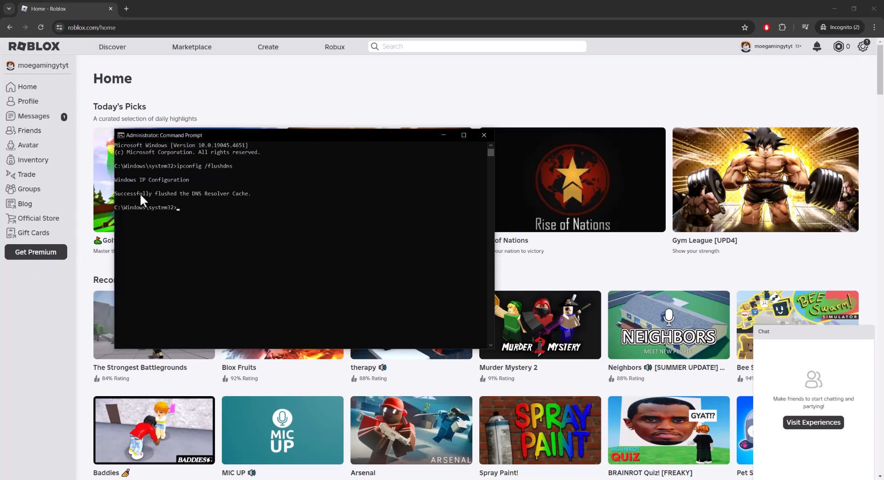
pyautogui.moveTo(180, 204)
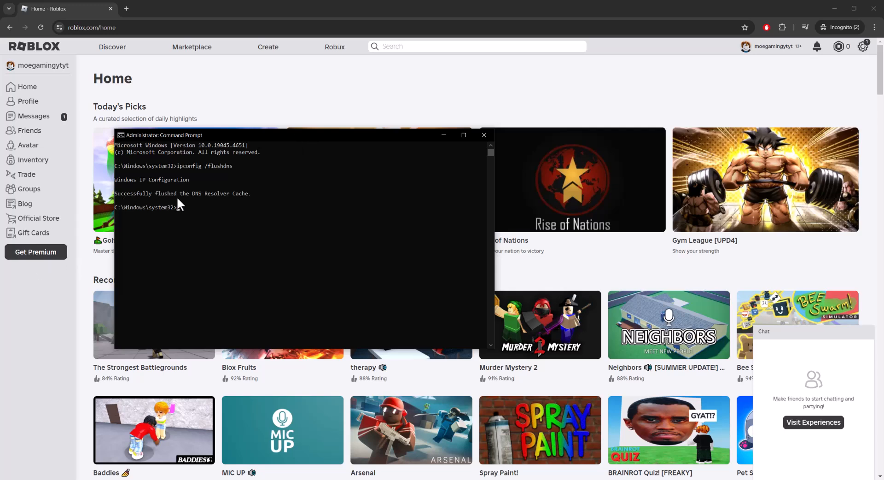
pyautogui.moveTo(228, 215)
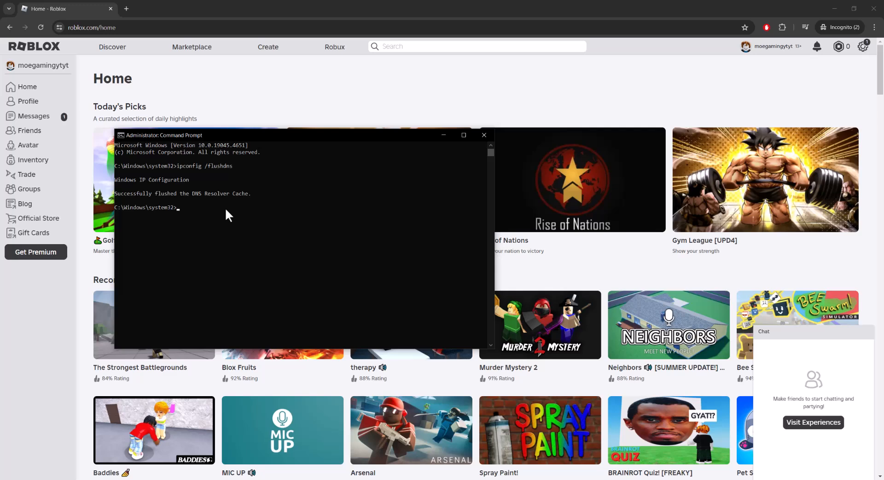
# Run netsh winsock reset to reset the Winsock catalog
pyautogui.write('netsh')
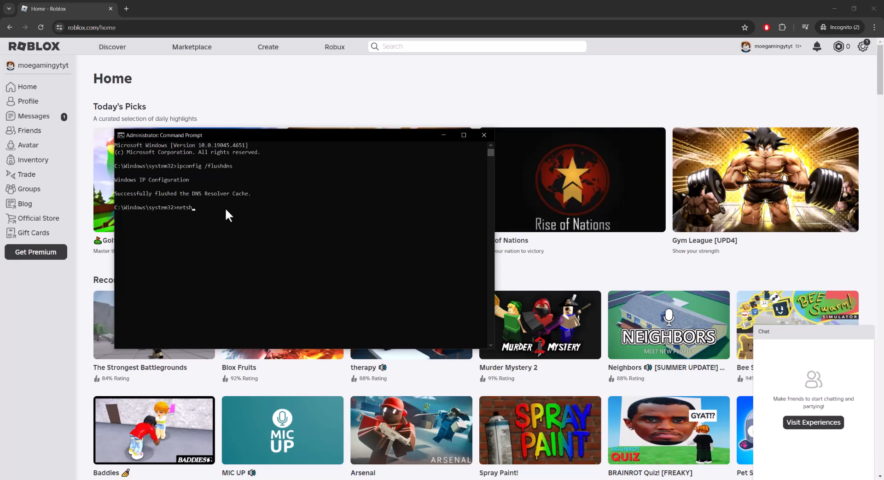
pyautogui.write('winsock reset')
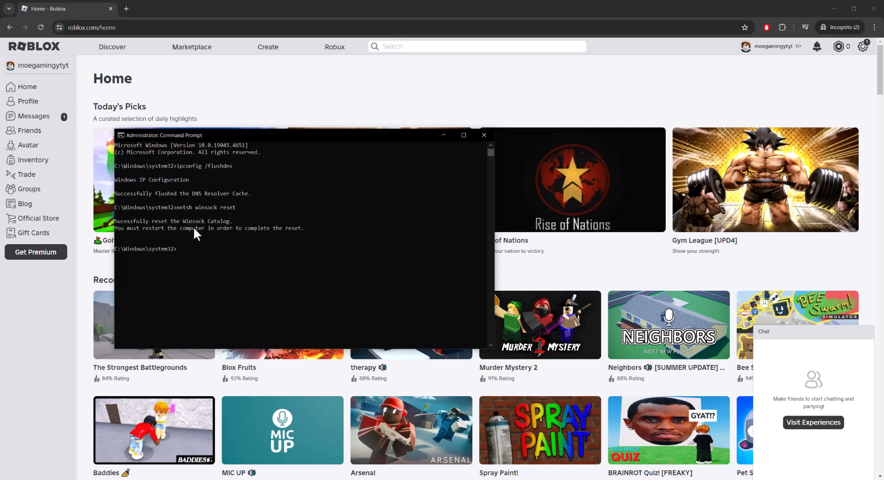
pyautogui.moveTo(293, 185)
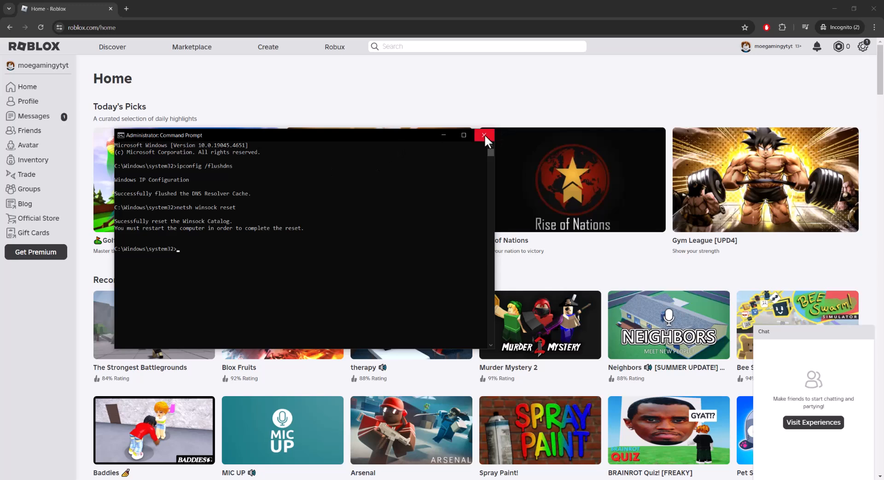
# Close Command Prompt and open Network Connections via a search for 'network'
pyautogui.click(484, 135)
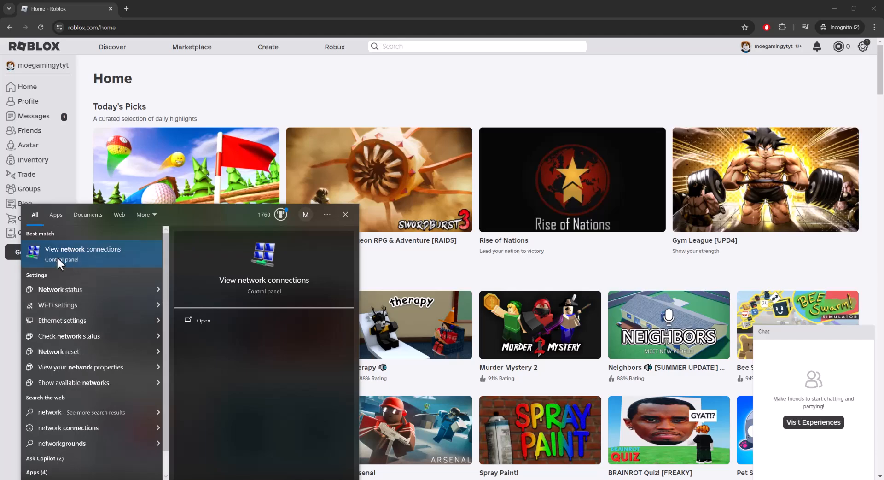
pyautogui.click(83, 249)
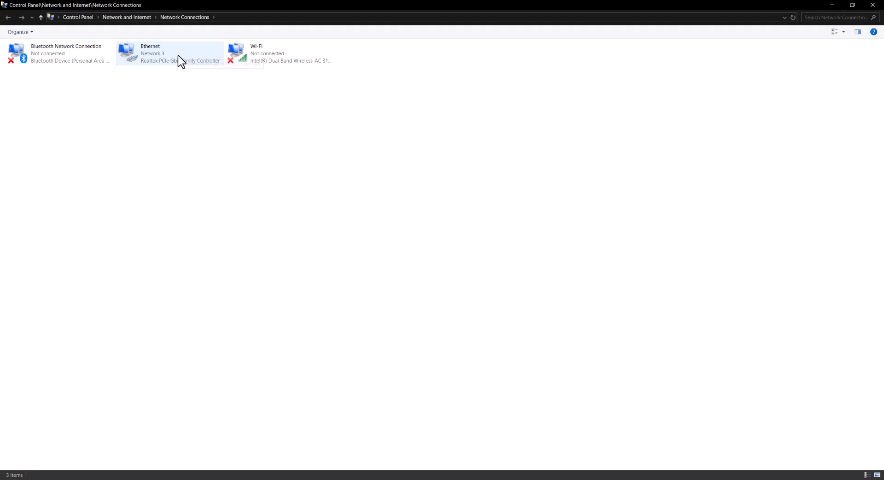
# Open Ethernet Properties and go into Internet Protocol Version 4 (TCP/IPv4) settings
pyautogui.rightClick(169, 54)
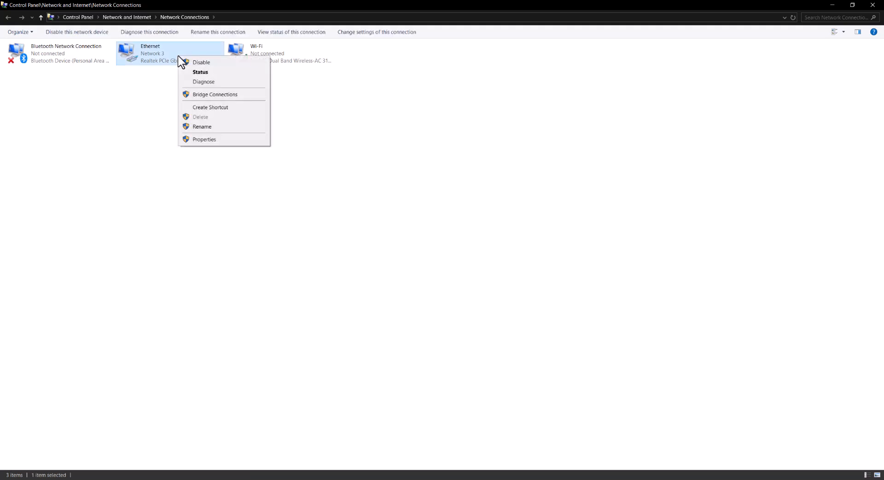
pyautogui.moveTo(253, 55)
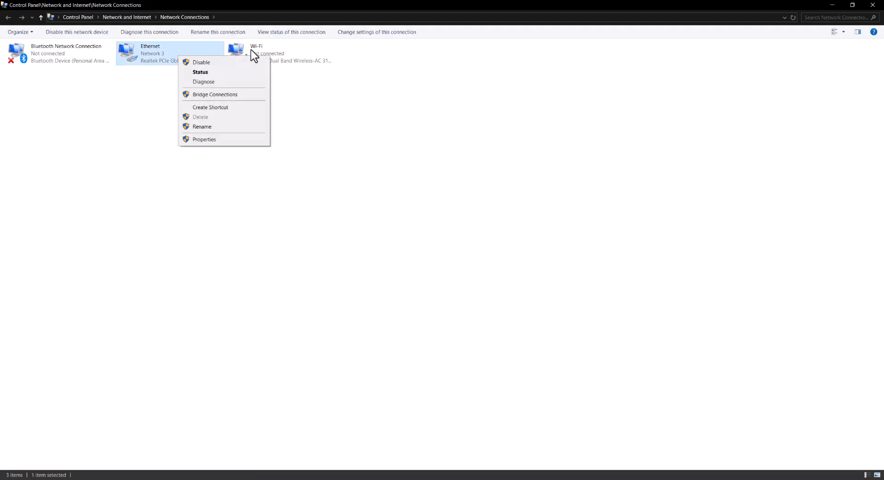
pyautogui.click(204, 139)
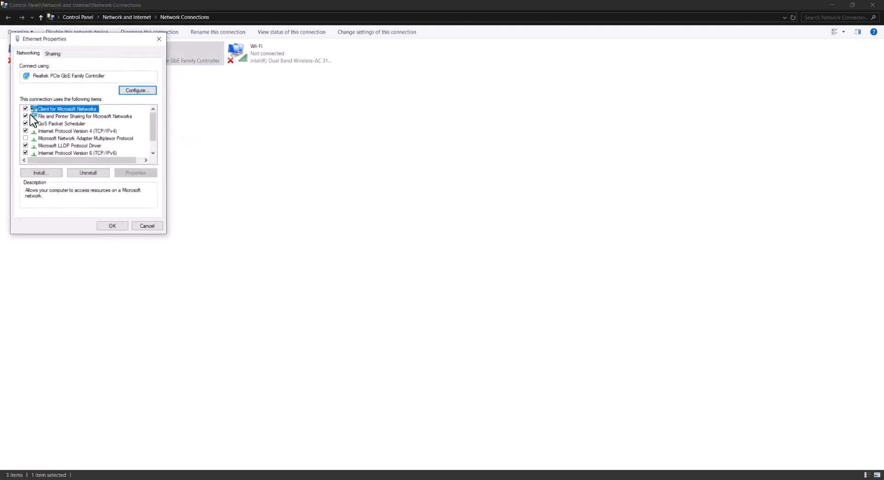
pyautogui.click(77, 131)
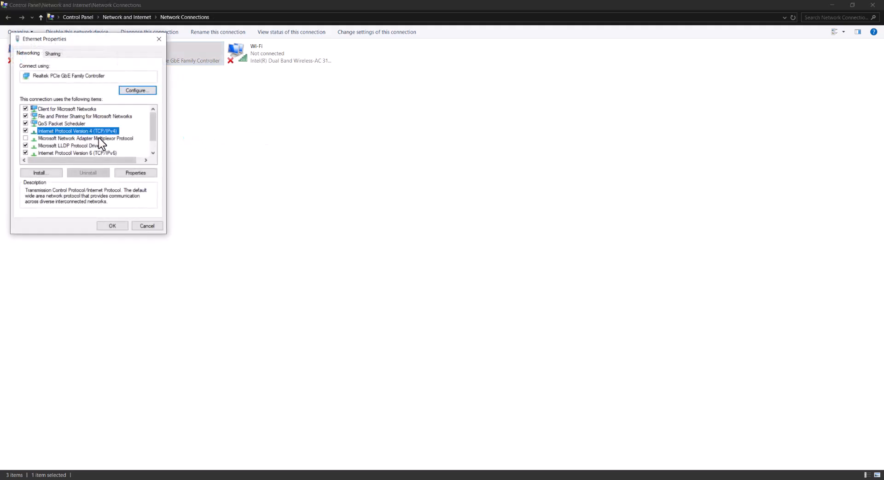
pyautogui.click(136, 171)
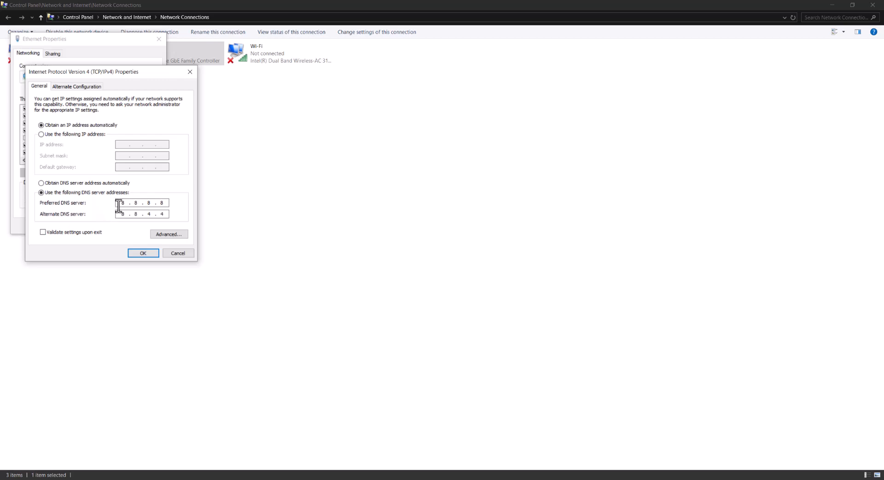
pyautogui.moveTo(134, 222)
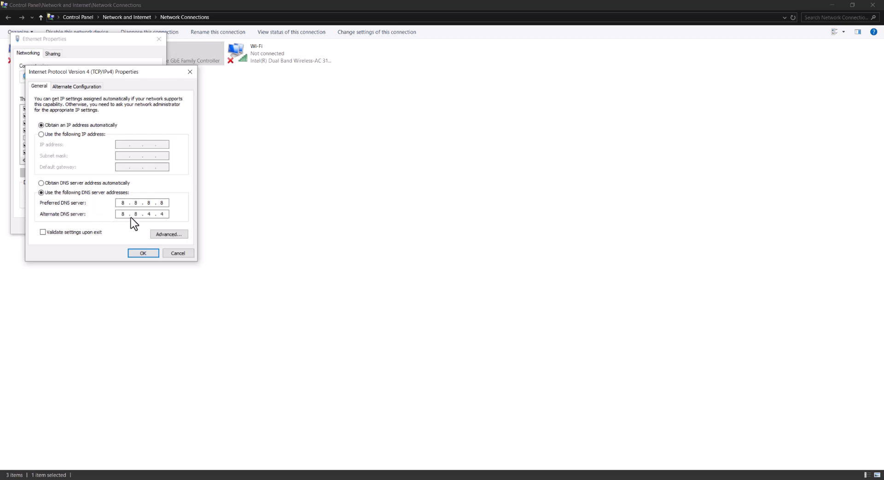